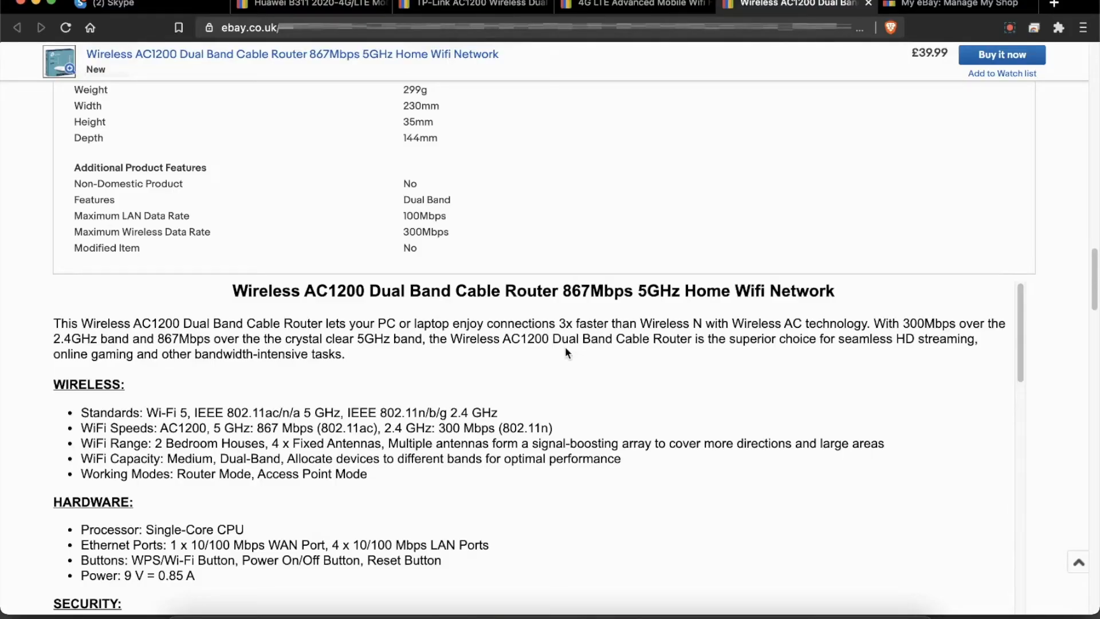
{"action": "mouse_move", "coordinate": [462, 282]}
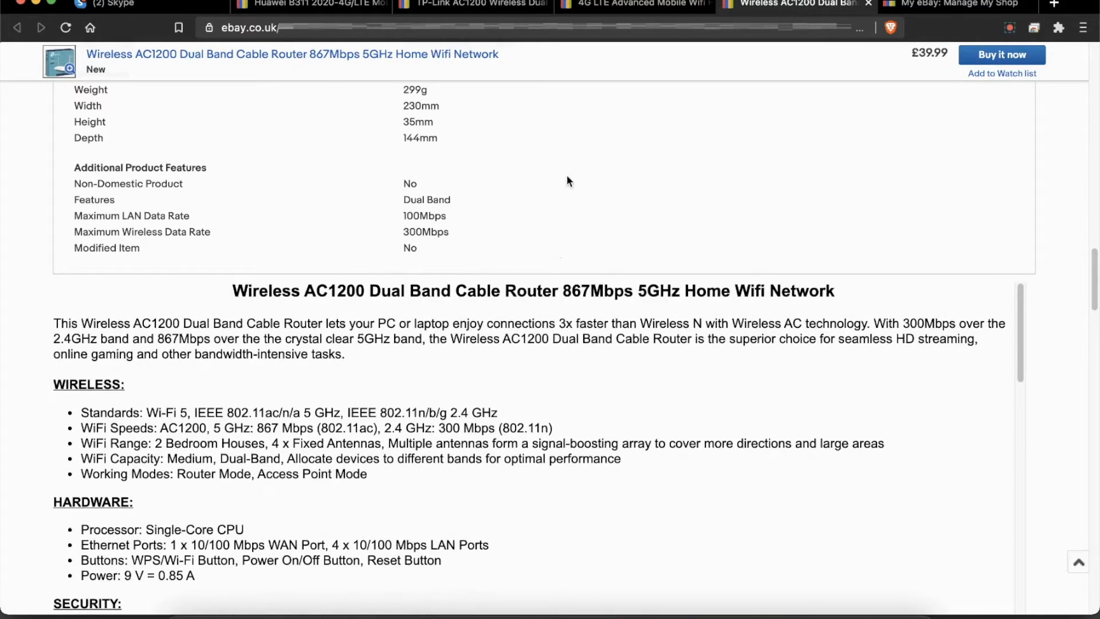
- View the Huawei B311, TP-Link AC1200 and 4G LTE hotspot listings in turn
{"action": "scroll", "scroll_direction": "down", "scroll_amount": 3}
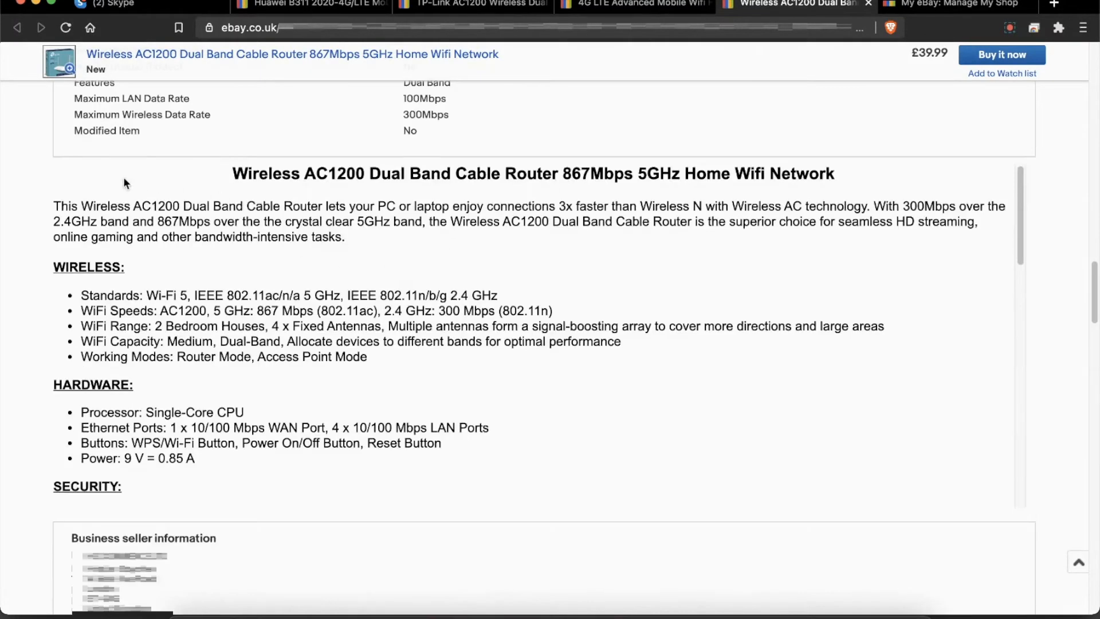
{"action": "mouse_move", "coordinate": [921, 508]}
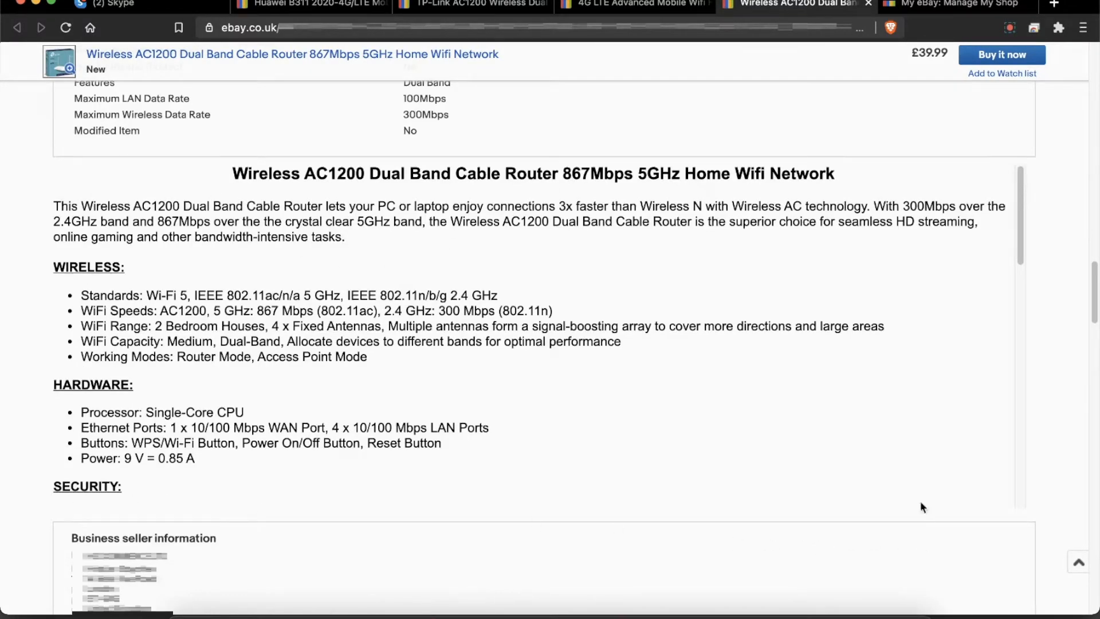
{"action": "mouse_move", "coordinate": [147, 513]}
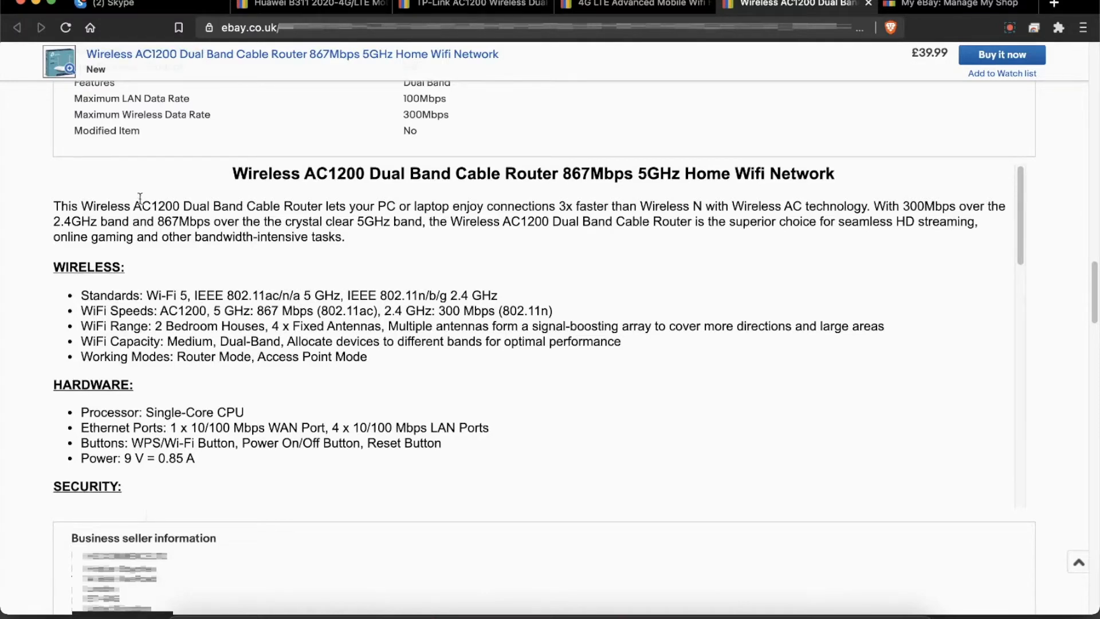
{"action": "mouse_move", "coordinate": [169, 173]}
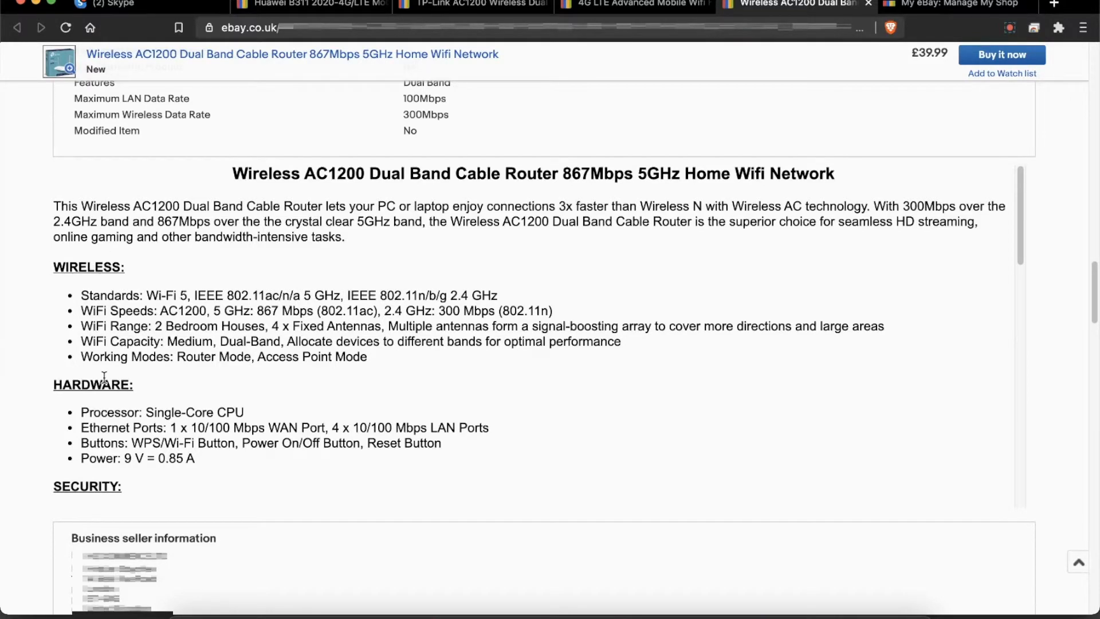
{"action": "mouse_move", "coordinate": [103, 379]}
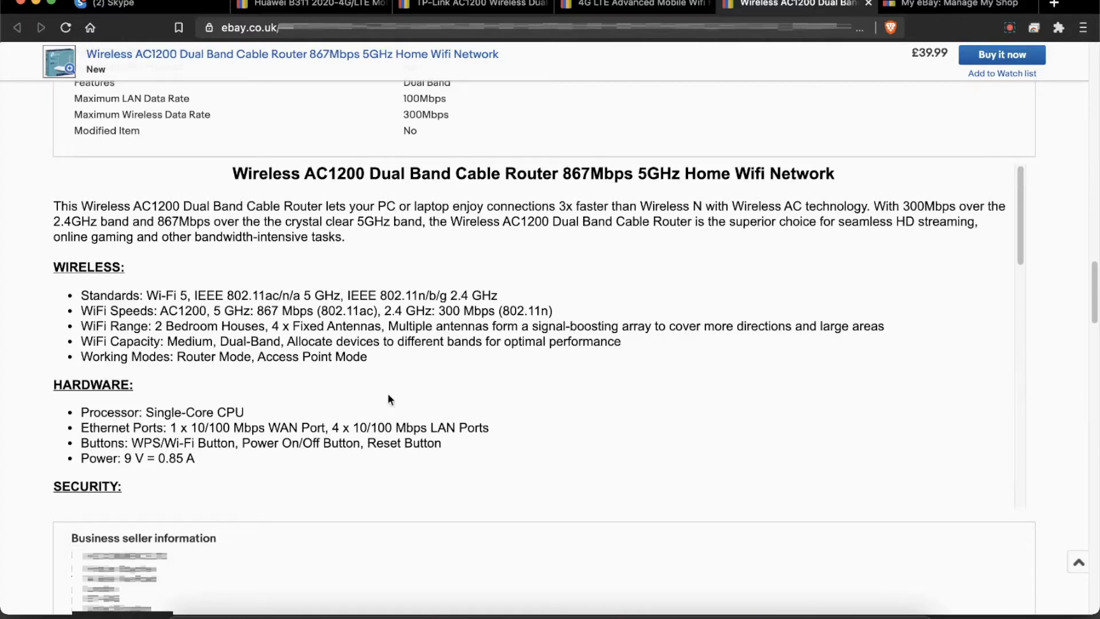
{"action": "mouse_move", "coordinate": [258, 245]}
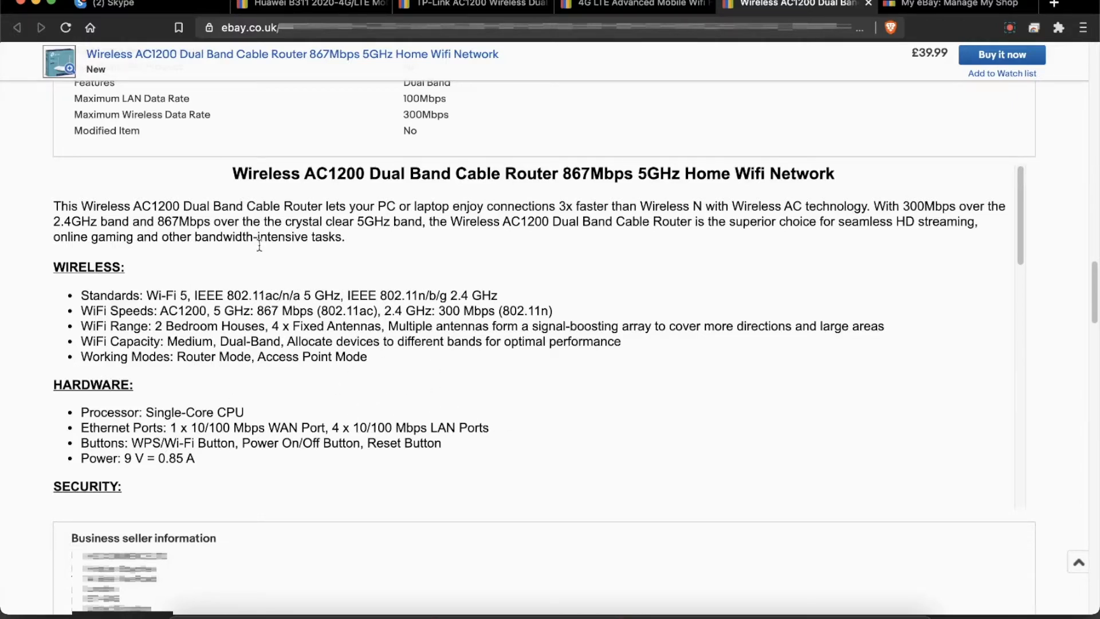
{"action": "left_click", "coordinate": [309, 4]}
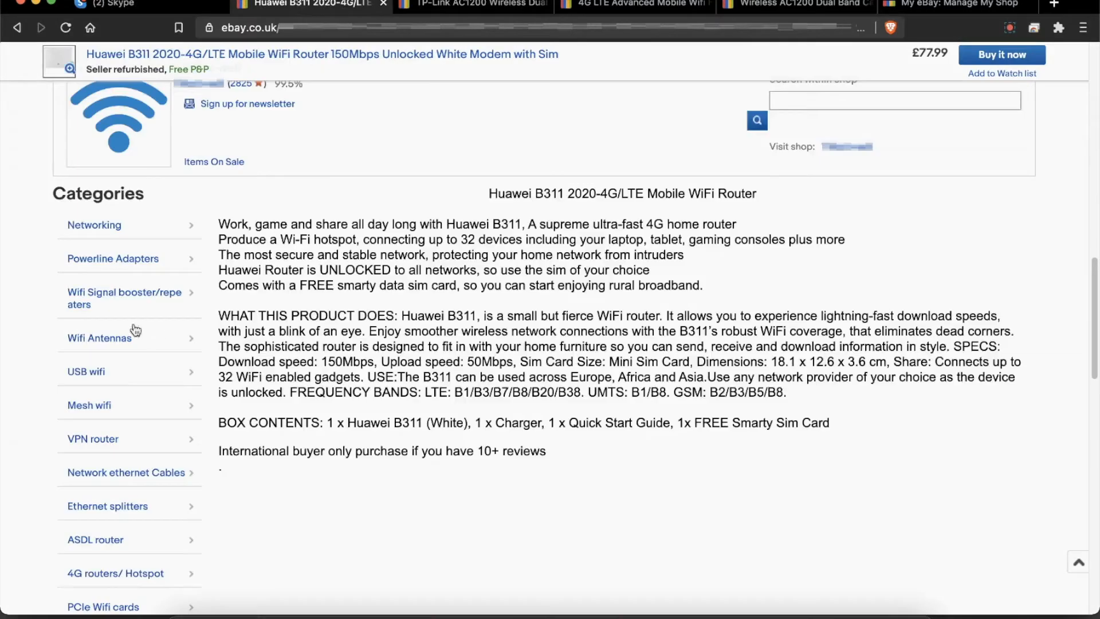
{"action": "mouse_move", "coordinate": [97, 432]}
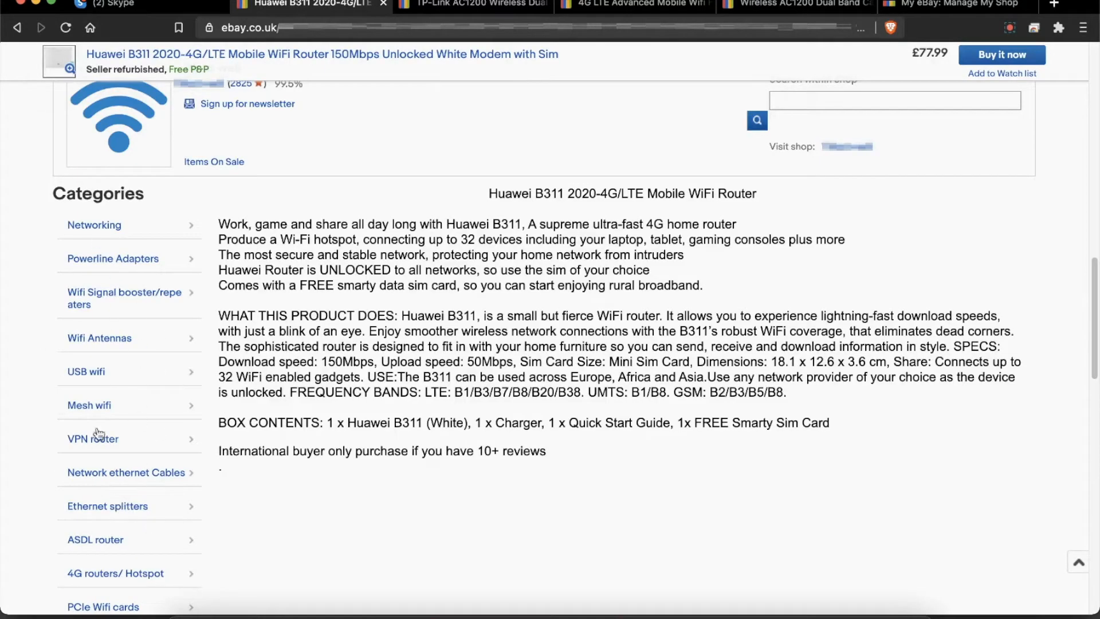
{"action": "mouse_move", "coordinate": [103, 606]}
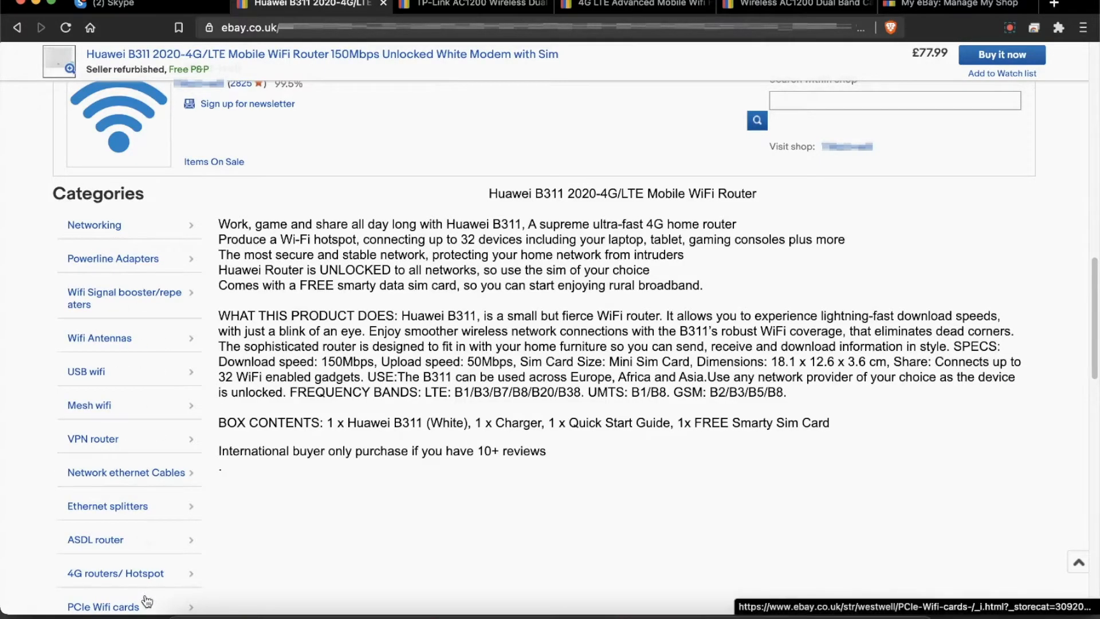
{"action": "mouse_move", "coordinate": [139, 280]}
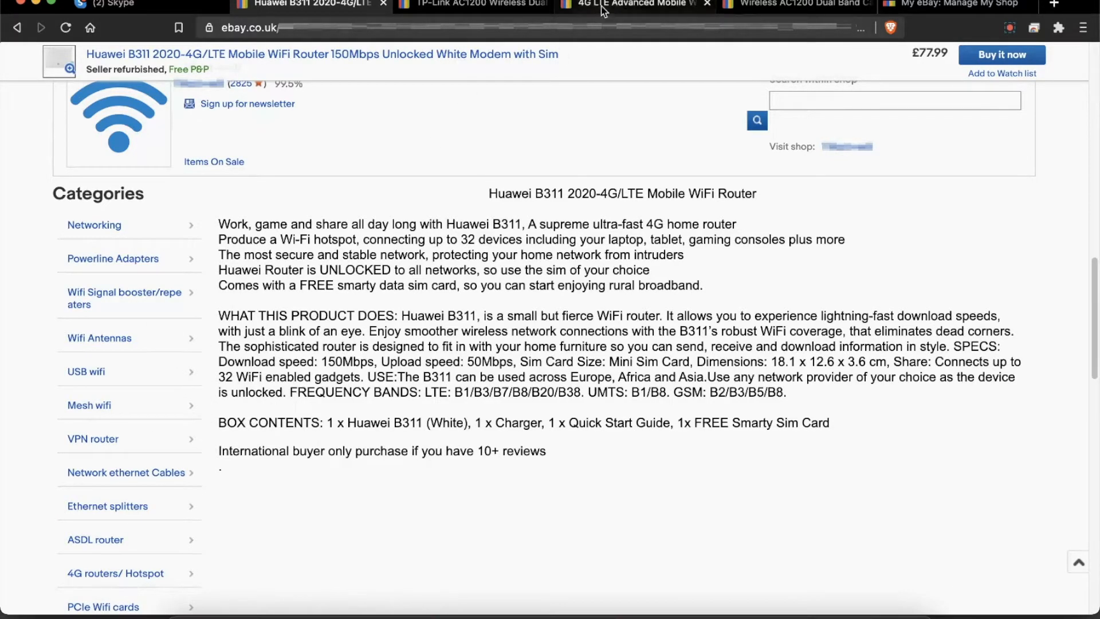
{"action": "left_click", "coordinate": [469, 3]}
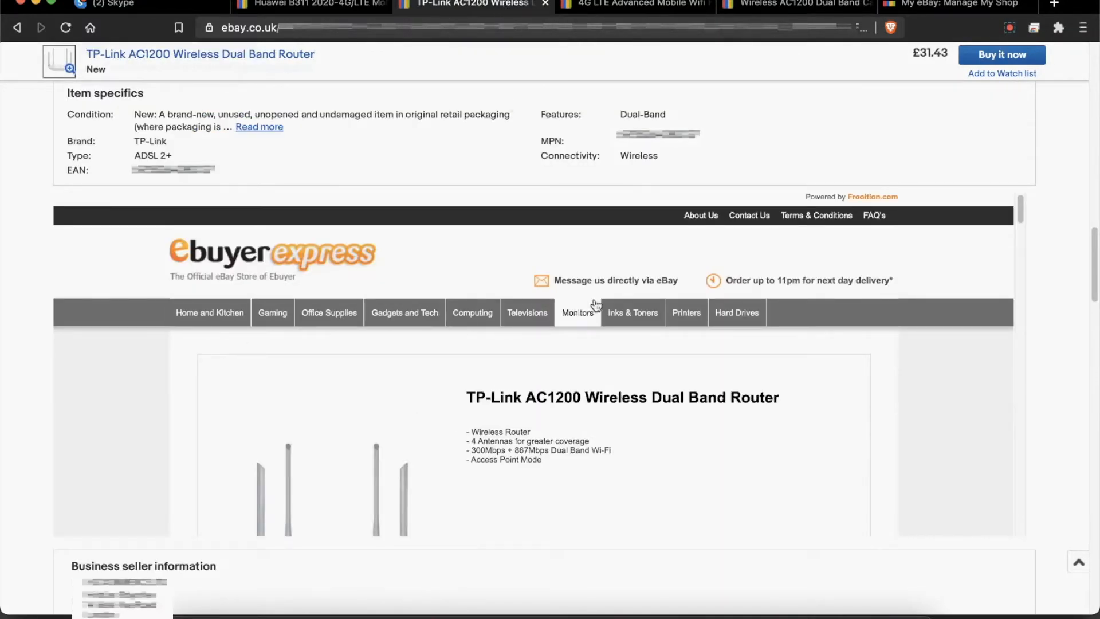
{"action": "mouse_move", "coordinate": [208, 311]}
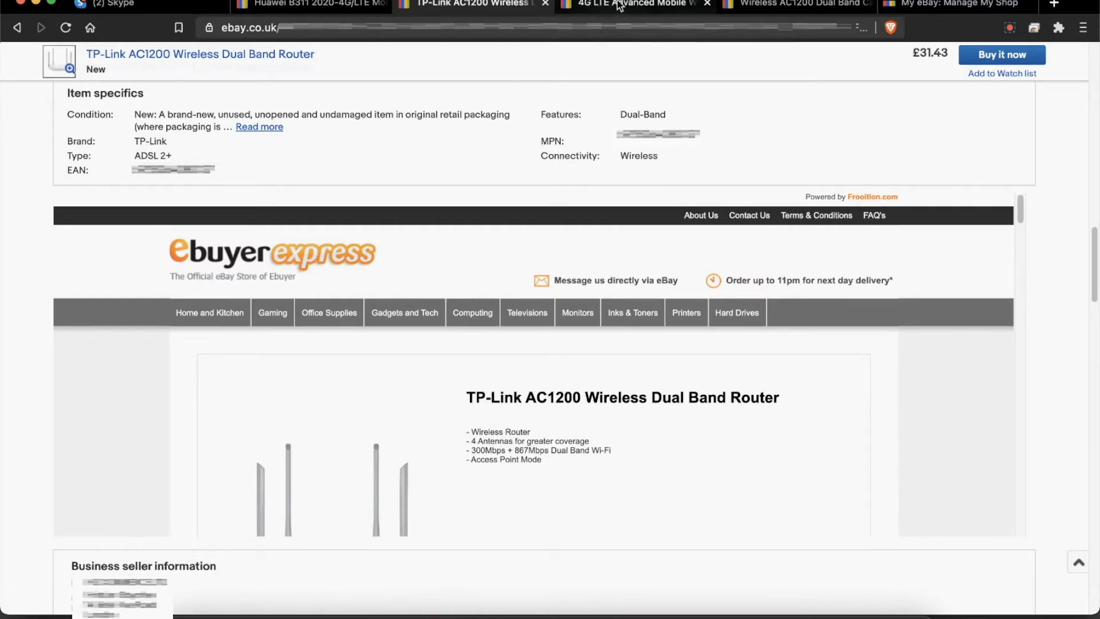
{"action": "left_click", "coordinate": [631, 5]}
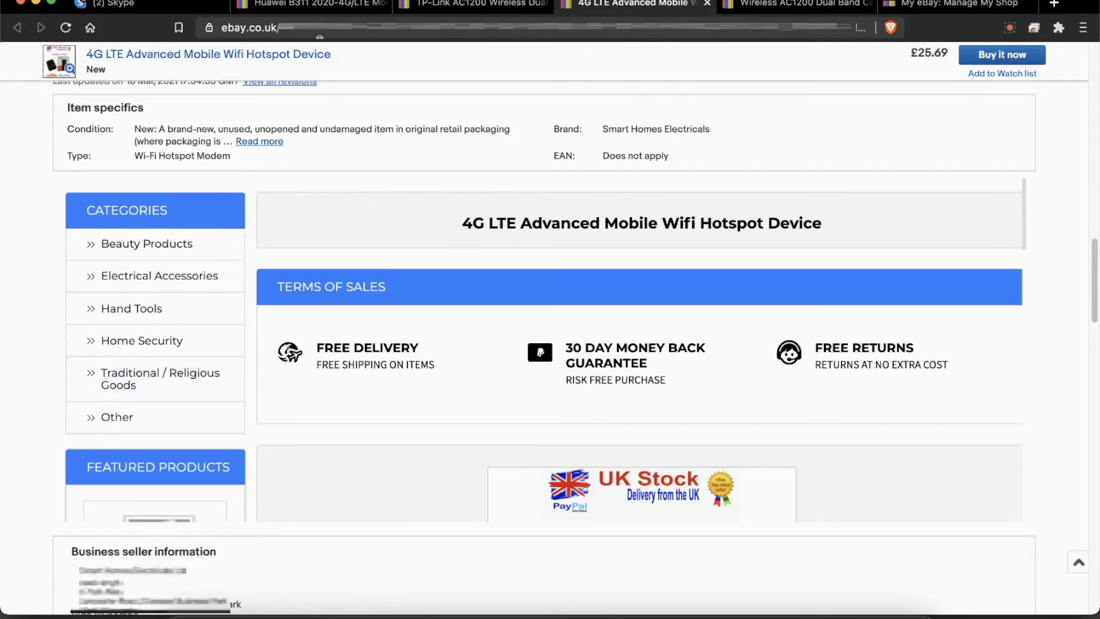
{"action": "mouse_move", "coordinate": [955, 6]}
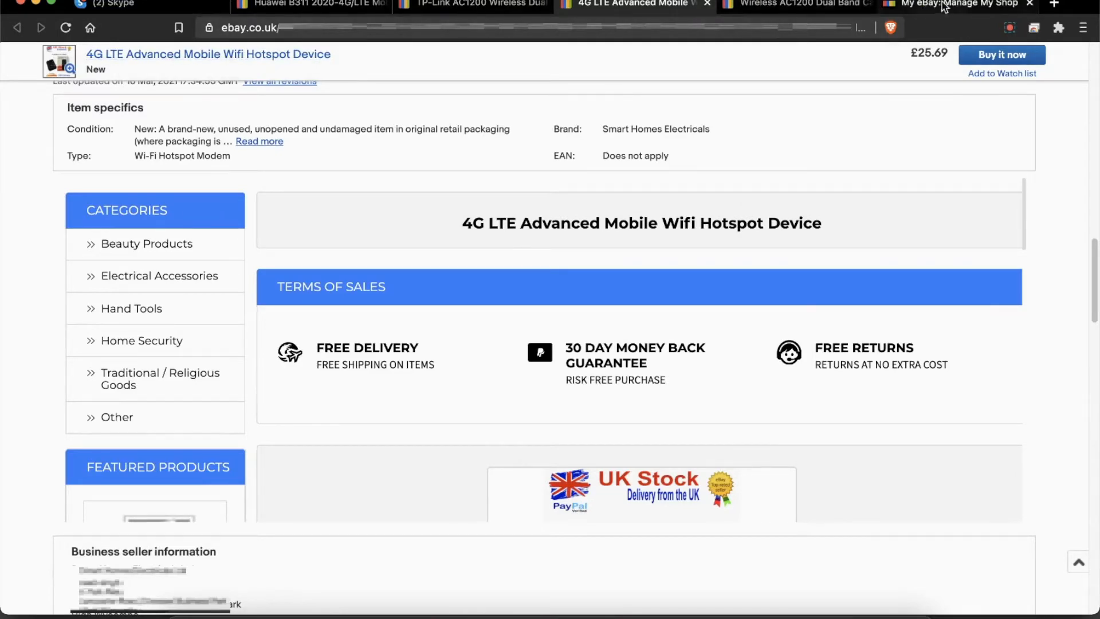
- Go to the Seller Hub selling overview and scroll down to the Selling tools panel
{"action": "left_click", "coordinate": [955, 5]}
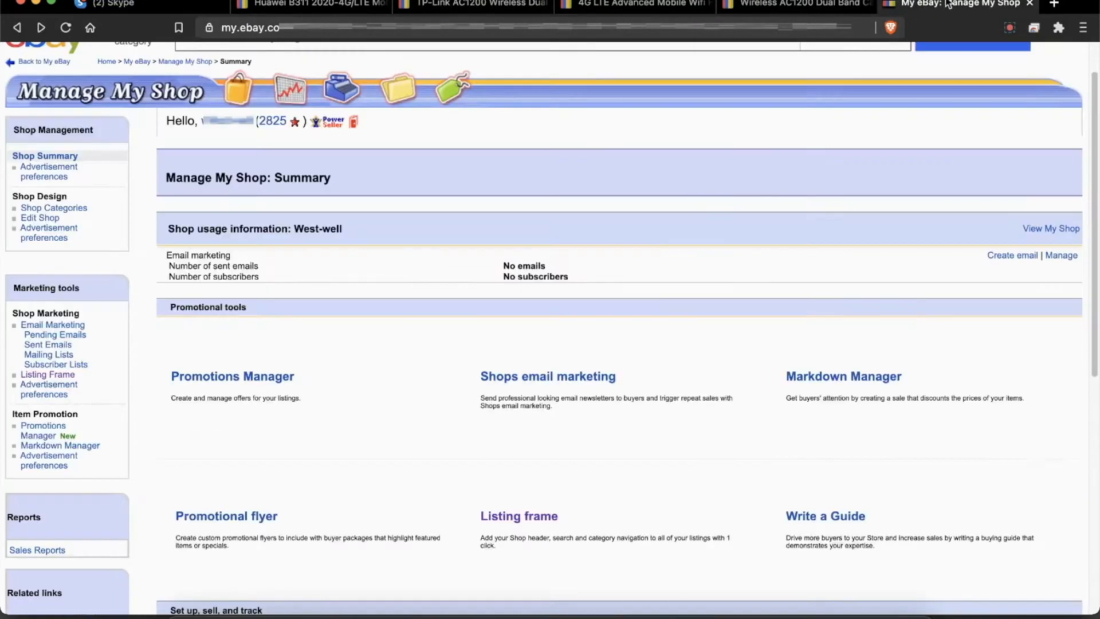
{"action": "left_click", "coordinate": [999, 40]}
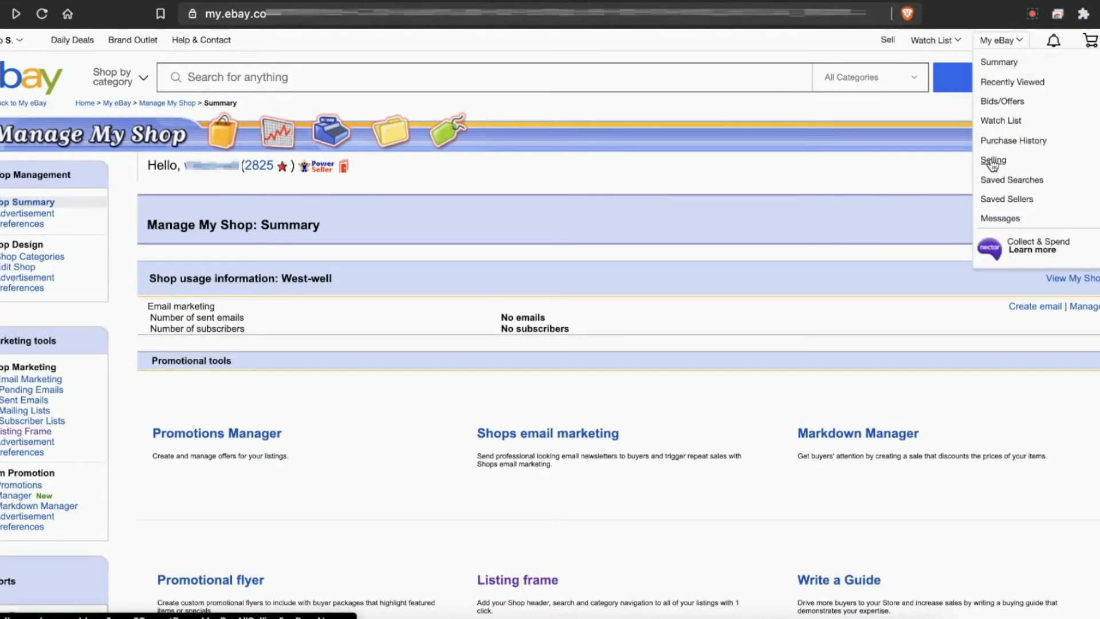
{"action": "left_click", "coordinate": [993, 160]}
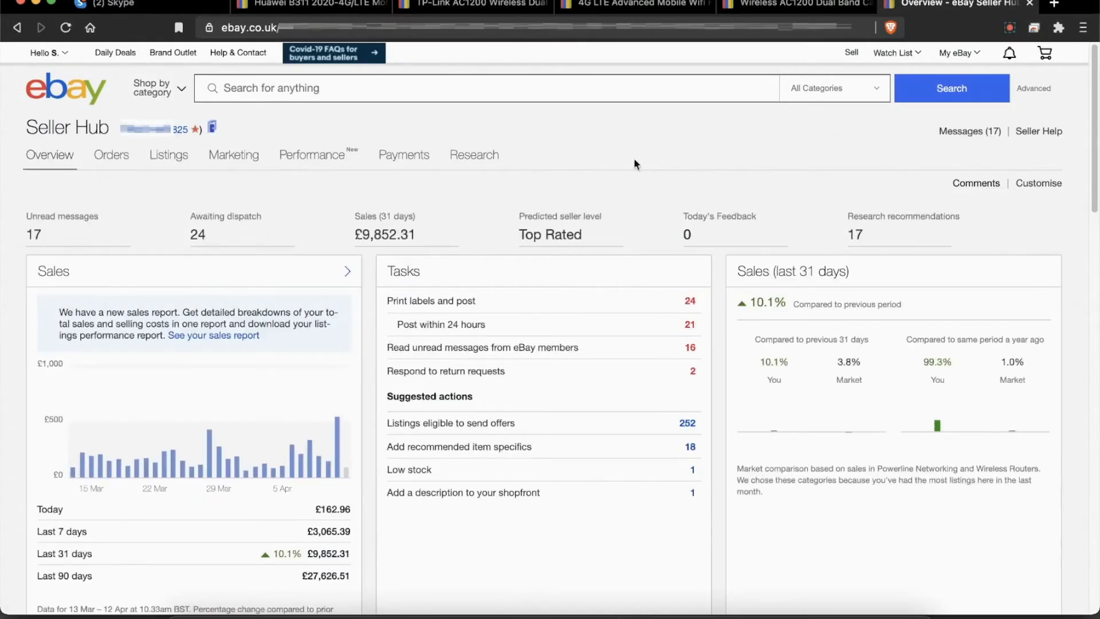
{"action": "scroll", "scroll_direction": "down", "scroll_amount": 3}
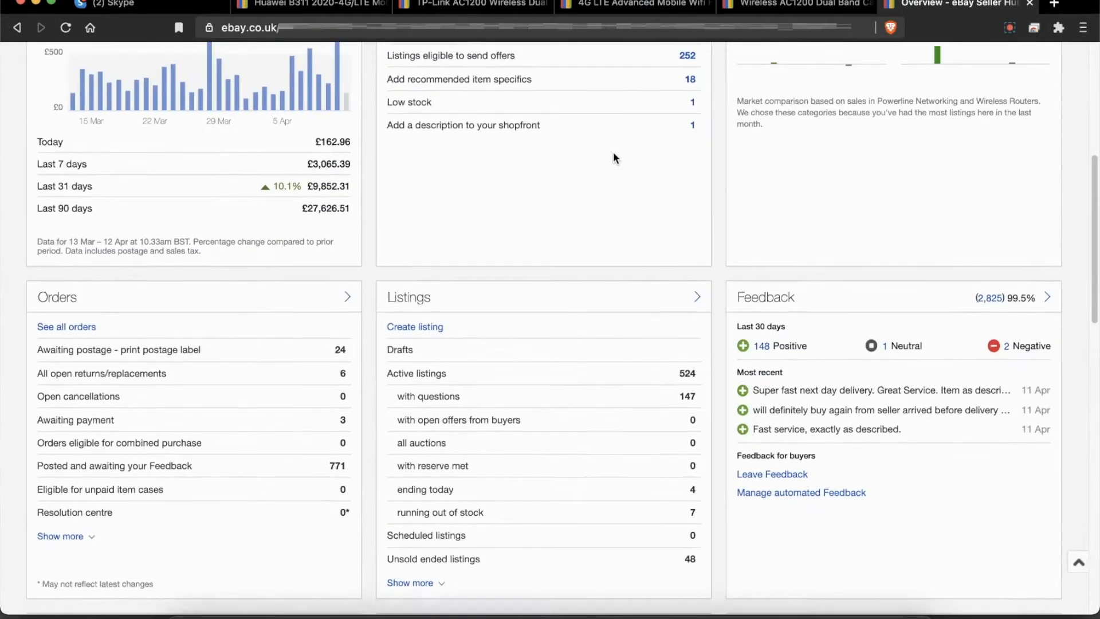
{"action": "scroll", "scroll_direction": "down", "scroll_amount": 3}
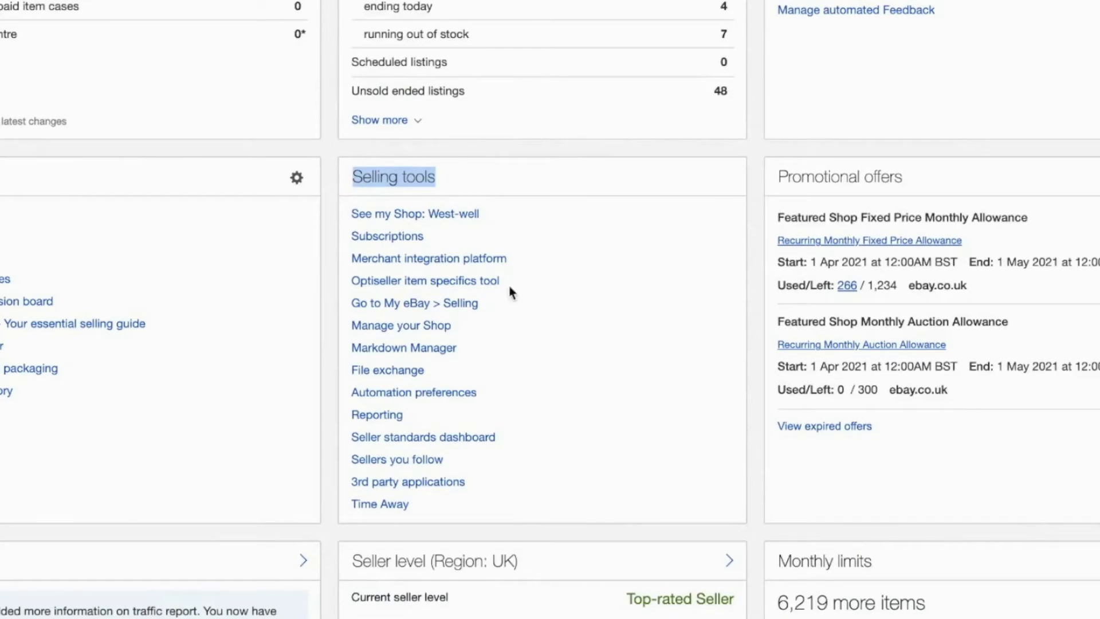
{"action": "mouse_move", "coordinate": [473, 407]}
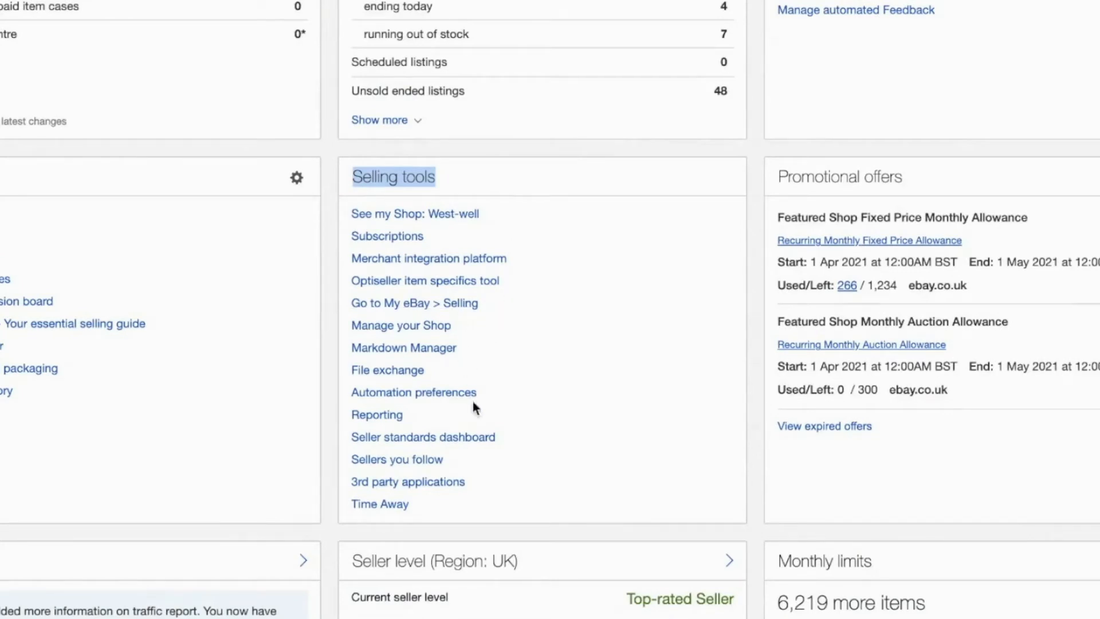
{"action": "mouse_move", "coordinate": [341, 345]}
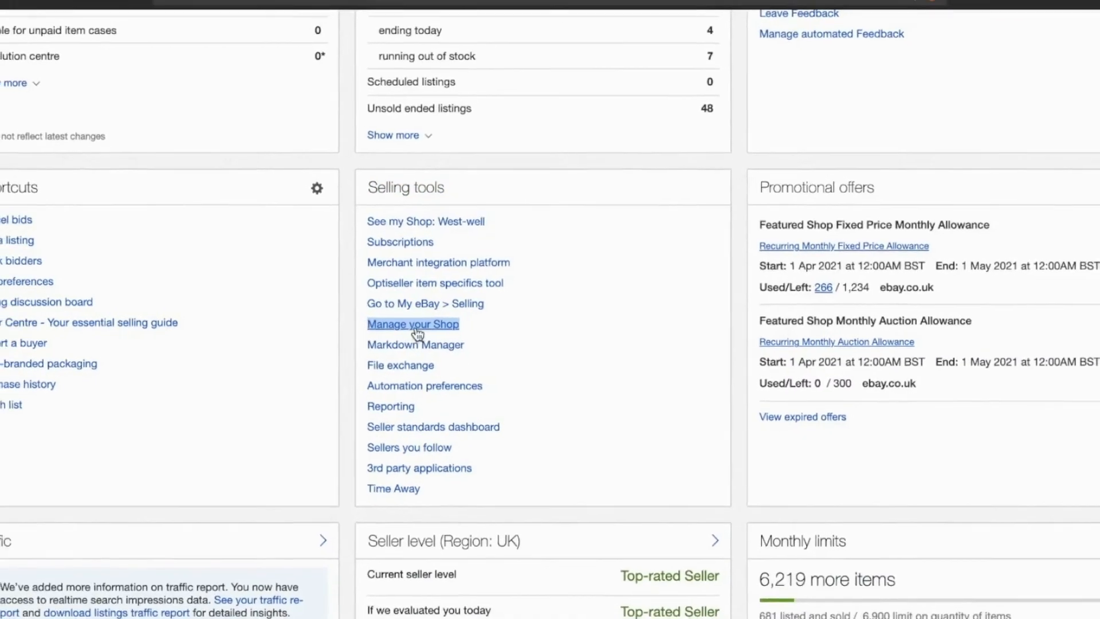
- Open Manage My Shop: Summary from the Selling tools panel
{"action": "left_click", "coordinate": [412, 323]}
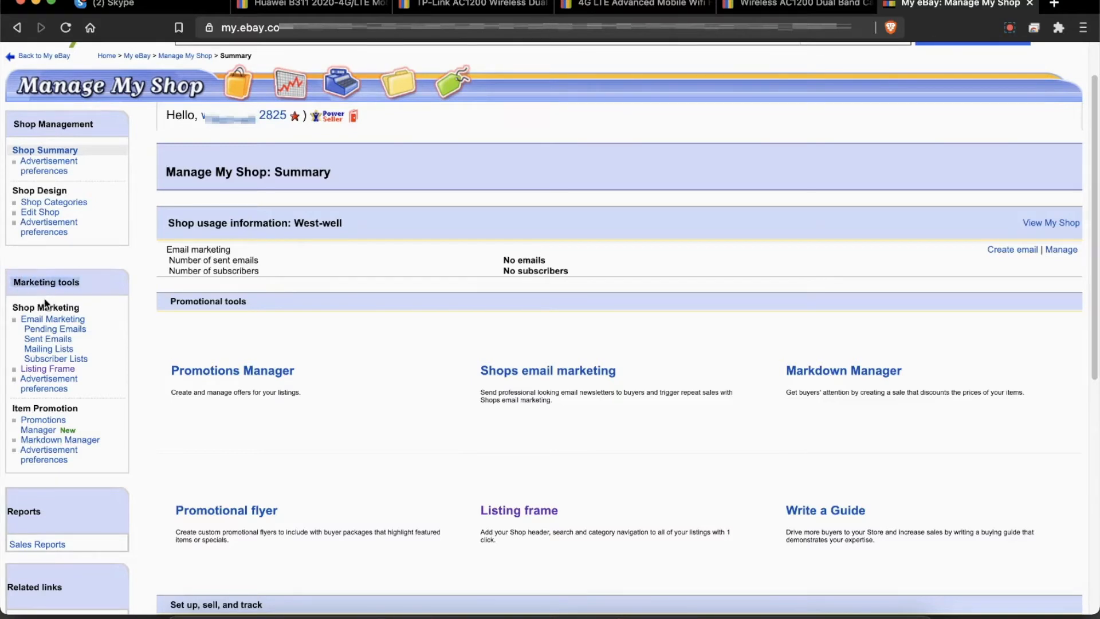
{"action": "mouse_move", "coordinate": [81, 374]}
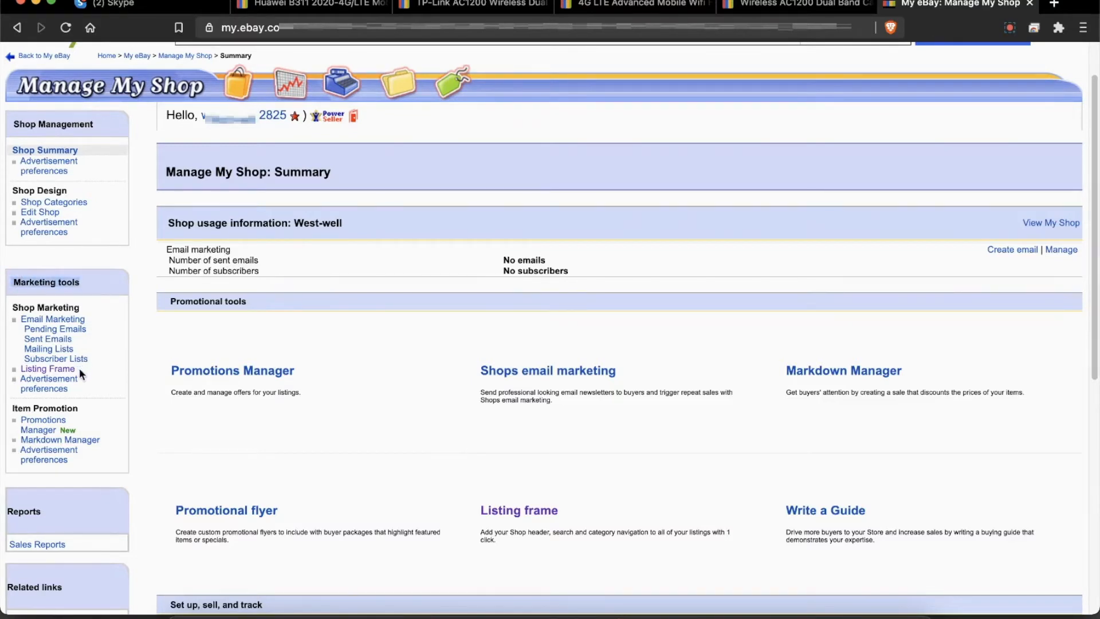
{"action": "mouse_move", "coordinate": [48, 368]}
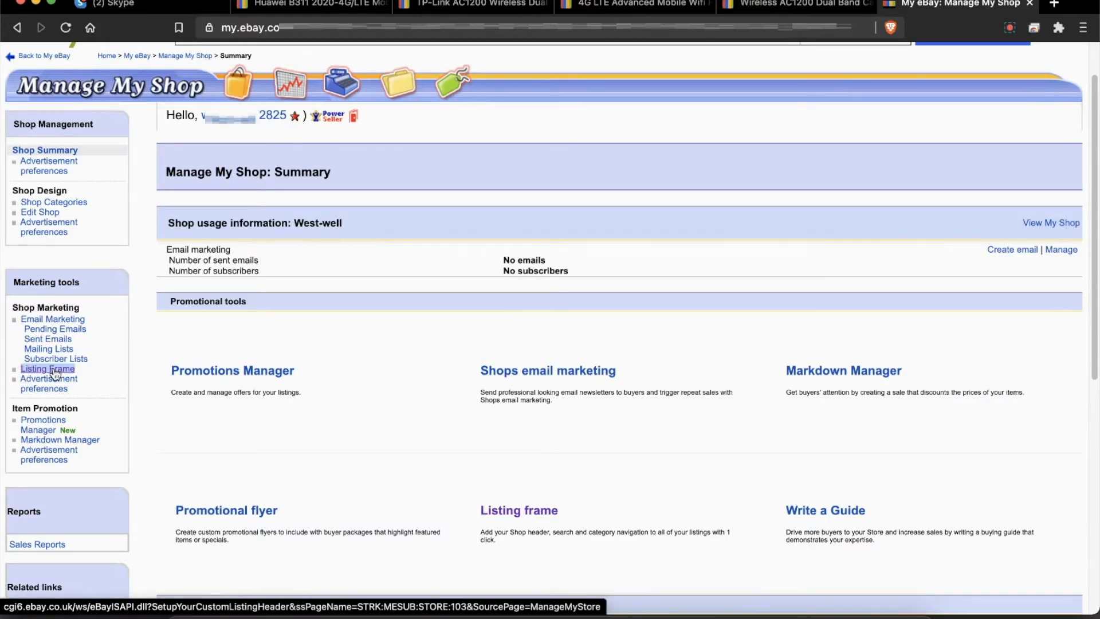
- Open Listing Frame settings with shop header, left-navigation category list and search box kept selected
{"action": "left_click", "coordinate": [47, 368]}
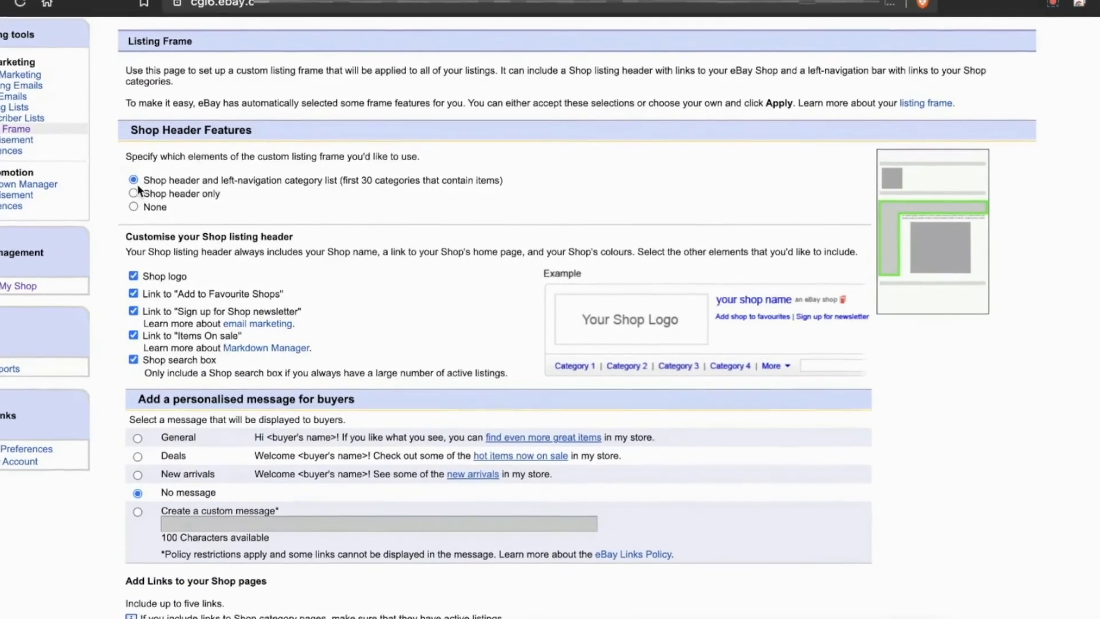
{"action": "scroll", "scroll_direction": "down", "scroll_amount": 3}
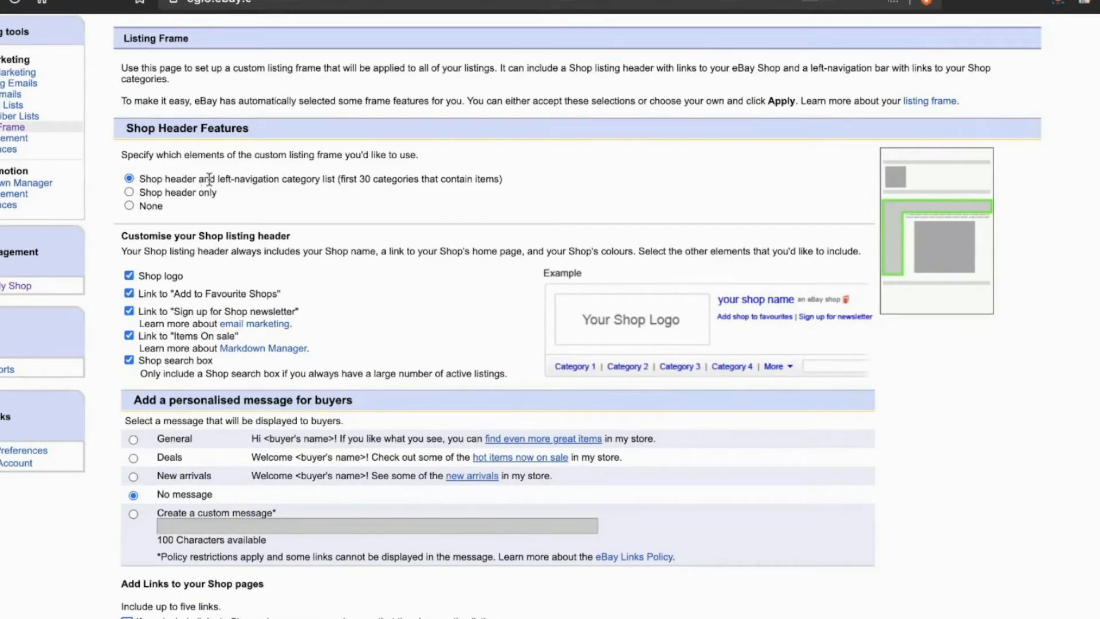
{"action": "mouse_move", "coordinate": [282, 180]}
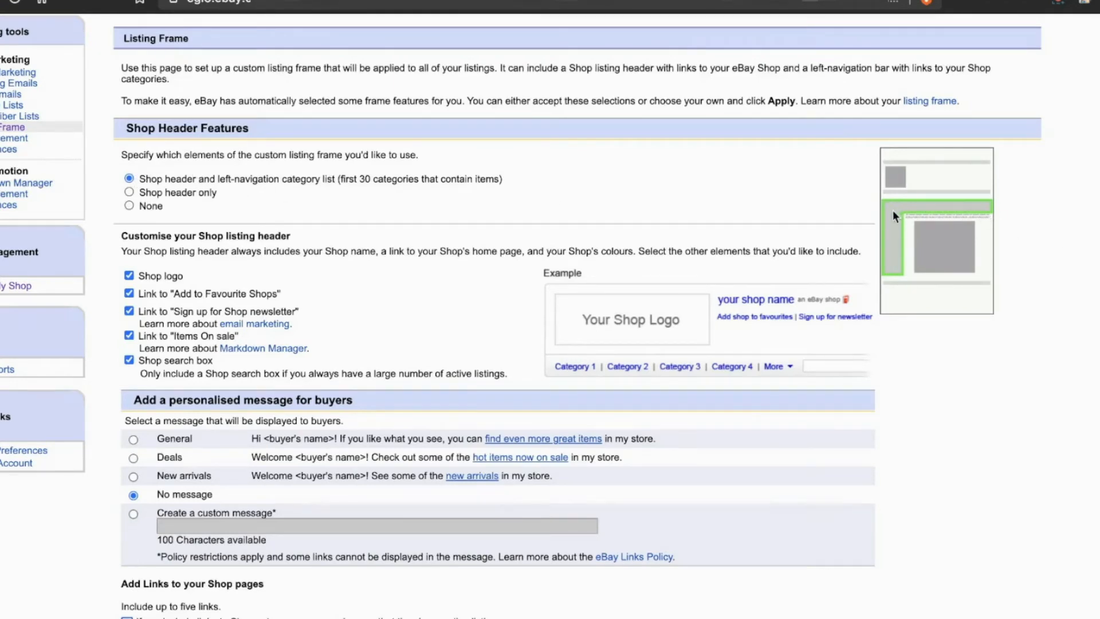
{"action": "mouse_move", "coordinate": [892, 205]}
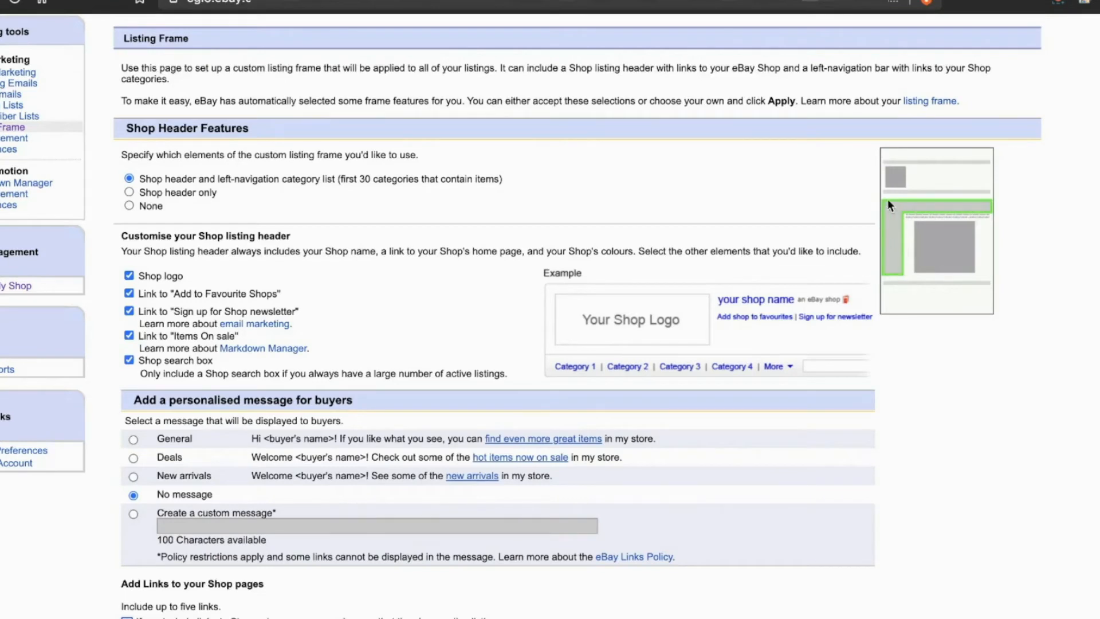
{"action": "mouse_move", "coordinate": [1001, 217]}
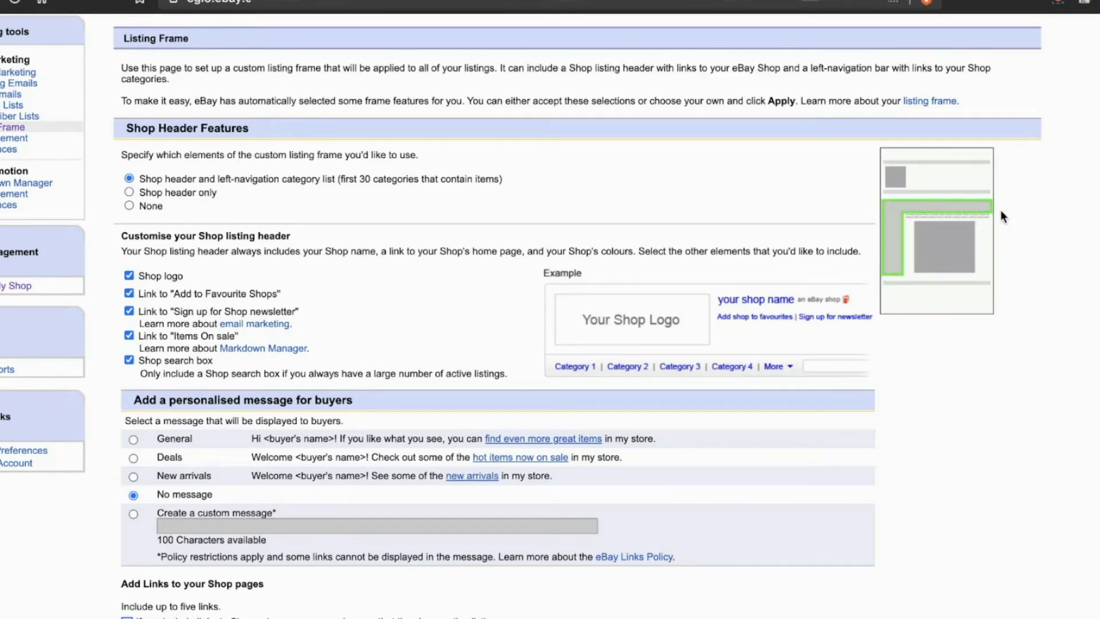
{"action": "mouse_move", "coordinate": [850, 267]}
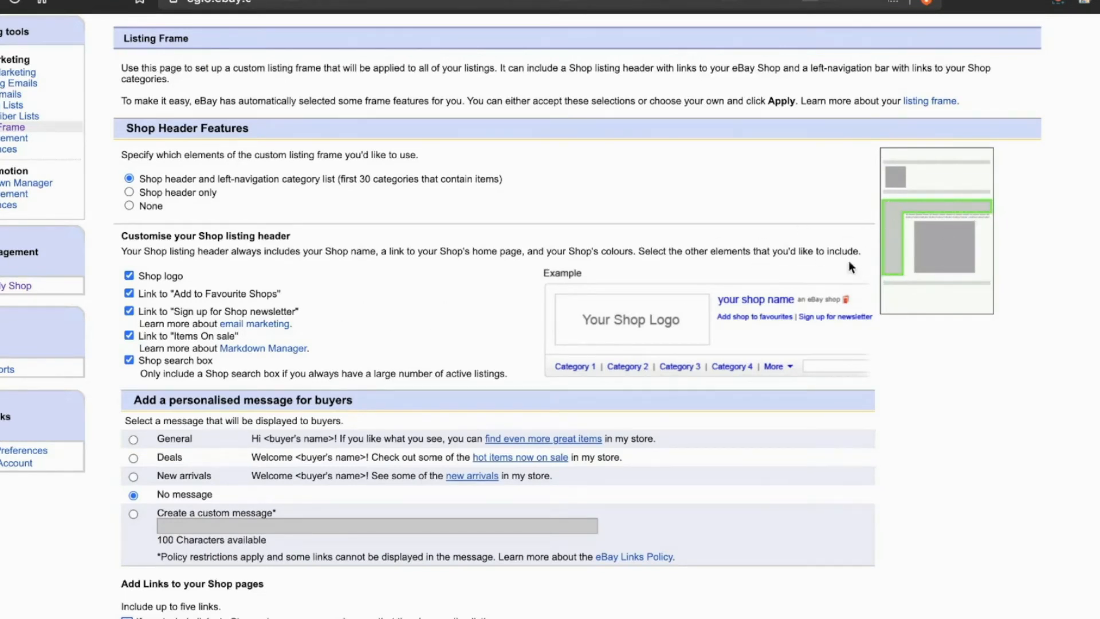
{"action": "mouse_move", "coordinate": [205, 307]}
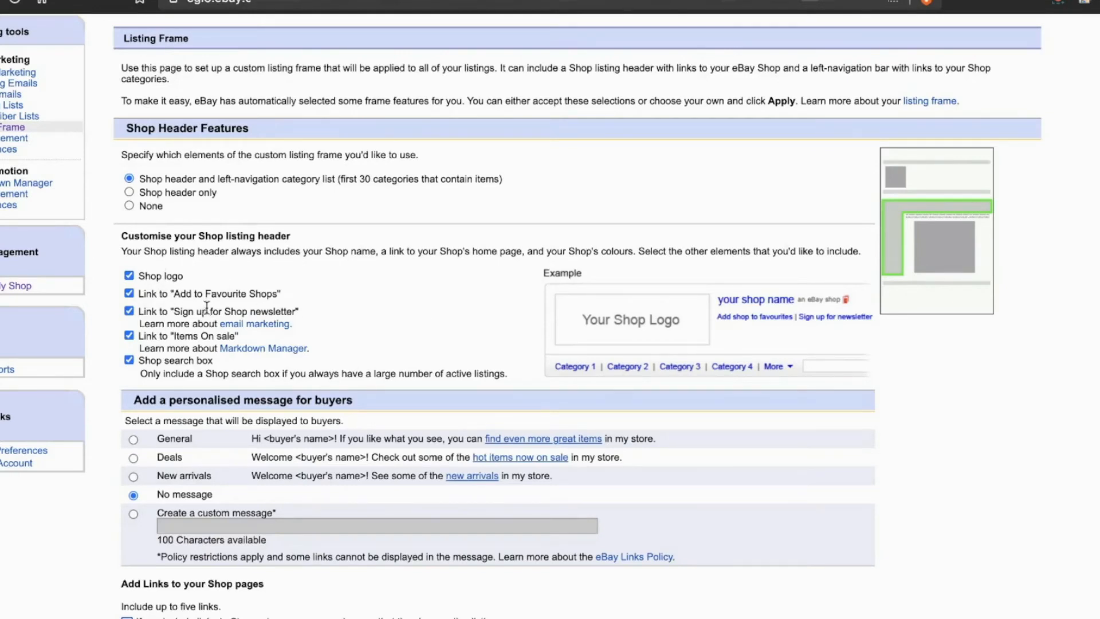
{"action": "mouse_move", "coordinate": [152, 276]}
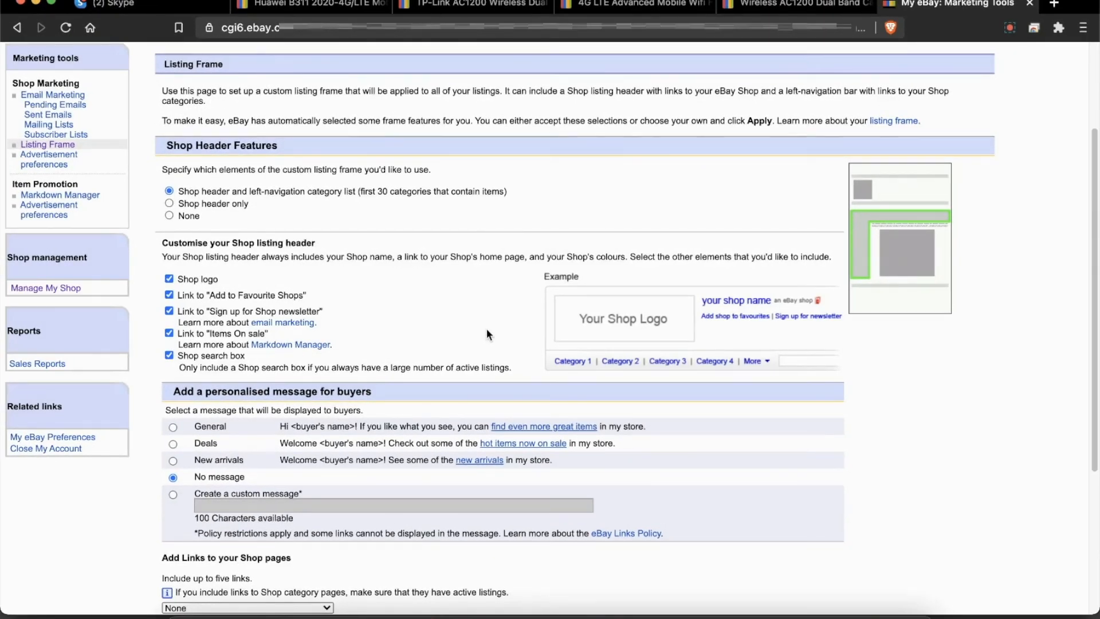
- Apply the listing frame with header, category navigation and search box to all listings
{"action": "scroll", "scroll_direction": "down", "scroll_amount": 3}
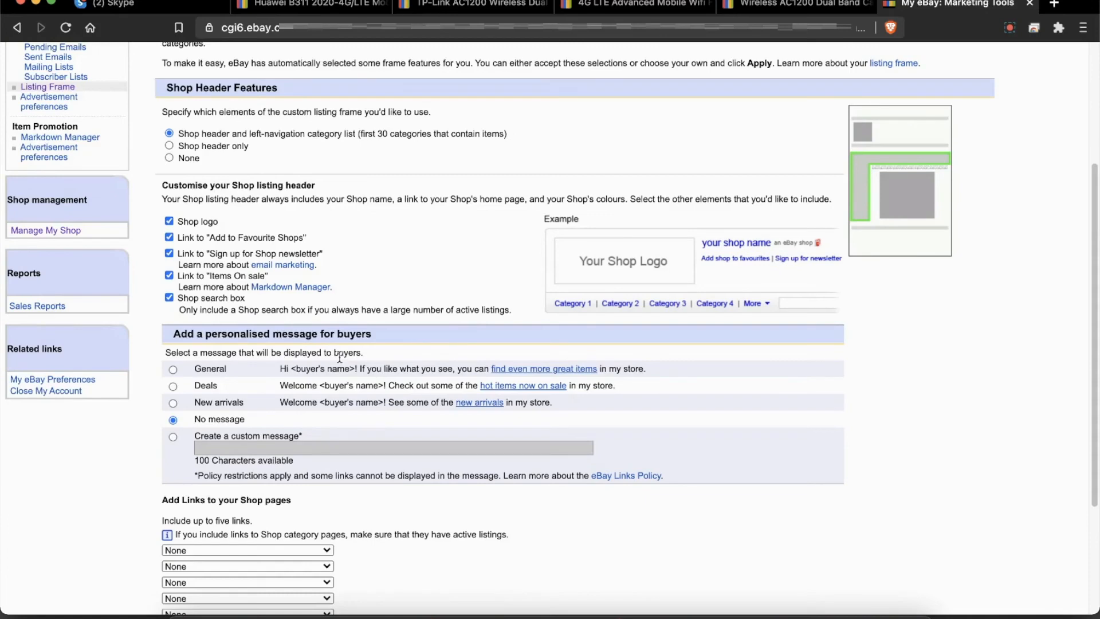
{"action": "scroll", "scroll_direction": "down", "scroll_amount": 3}
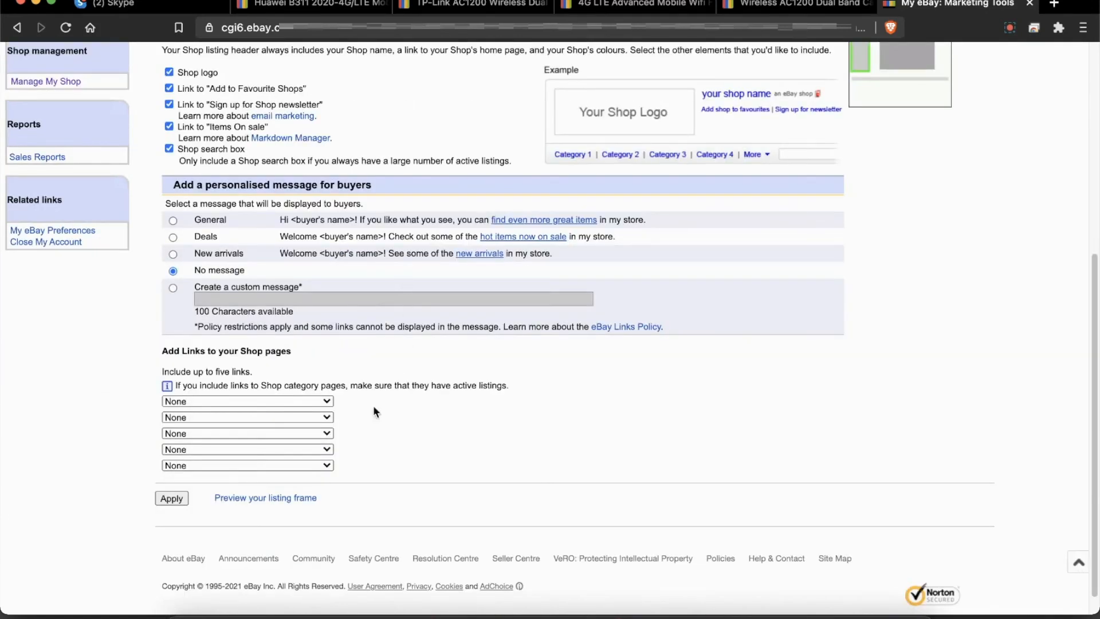
{"action": "left_click", "coordinate": [170, 497]}
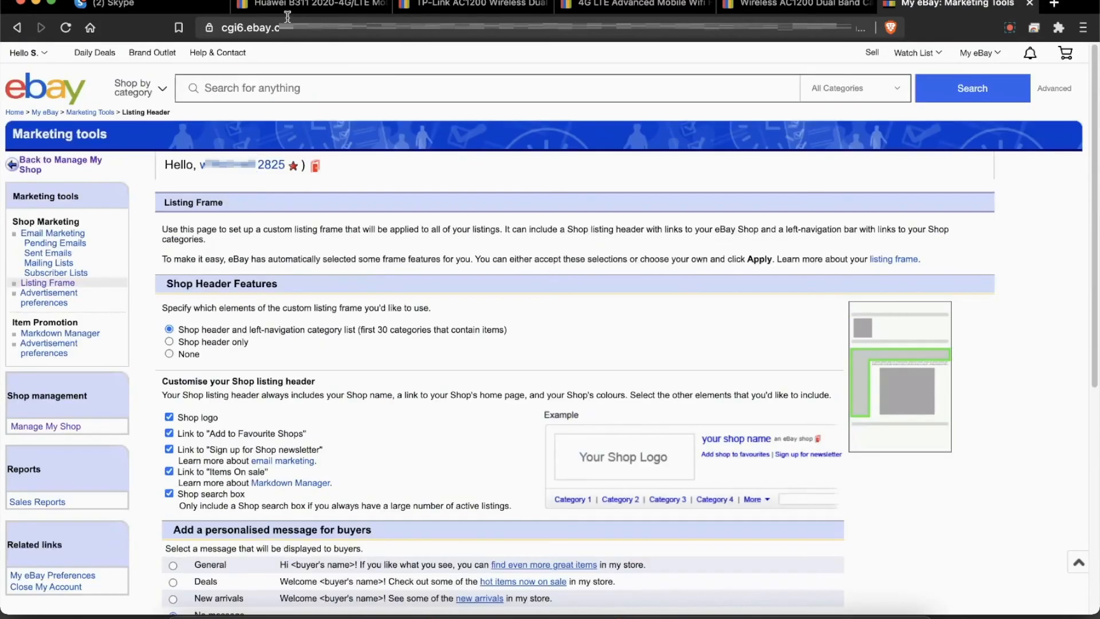
- Check the Huawei B311 listing now shows the shop header and Categories sidebar
{"action": "left_click", "coordinate": [308, 4]}
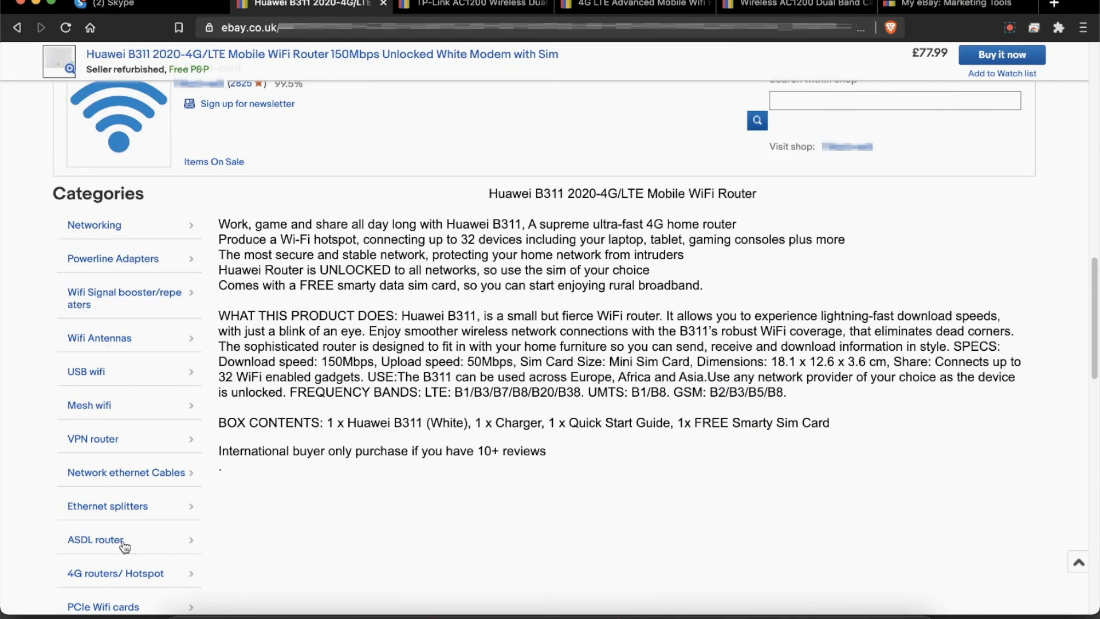
{"action": "mouse_move", "coordinate": [180, 331]}
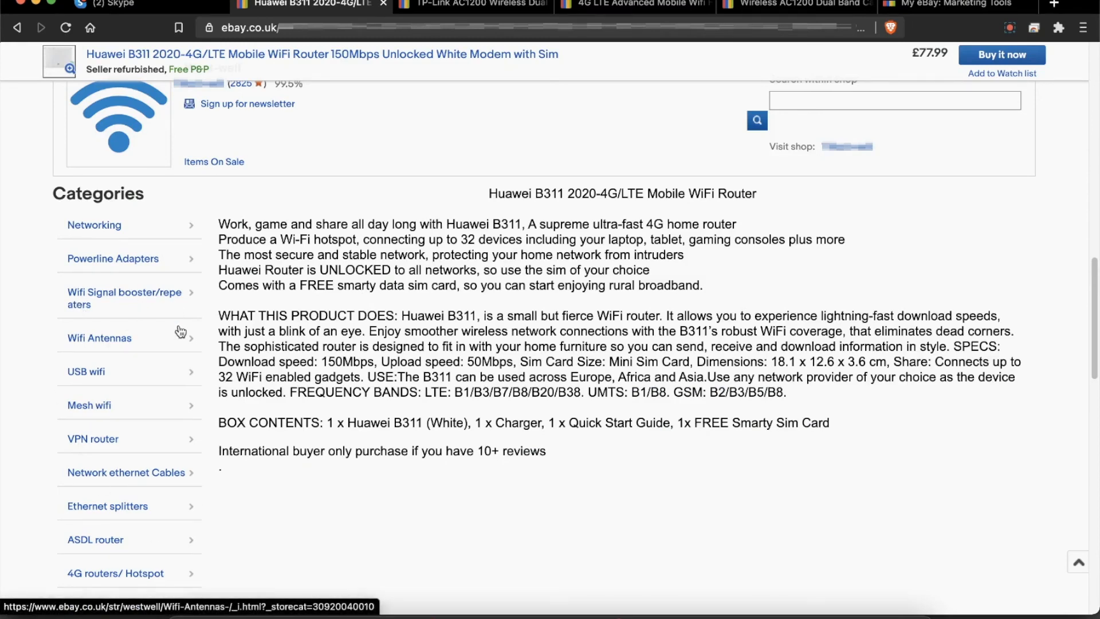